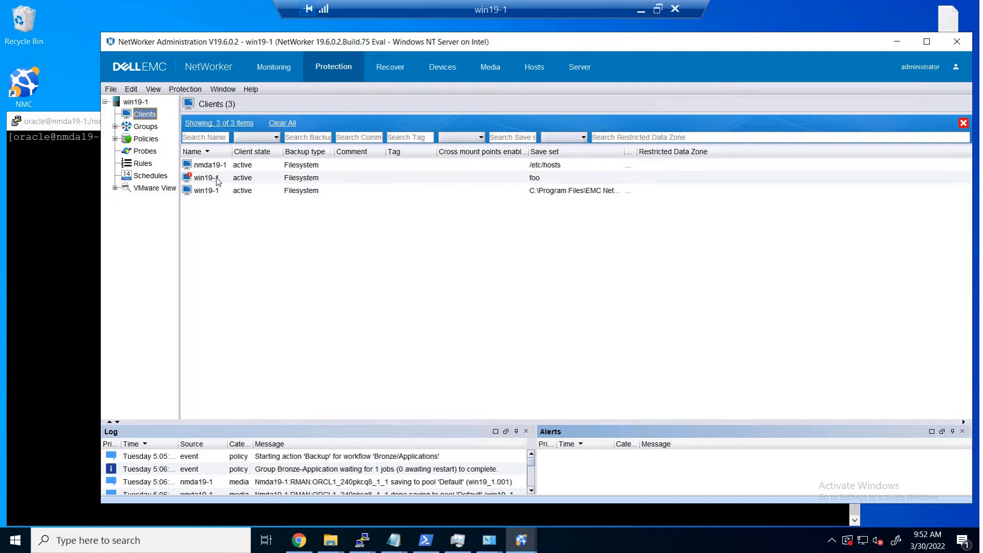
mouse_move(224, 169)
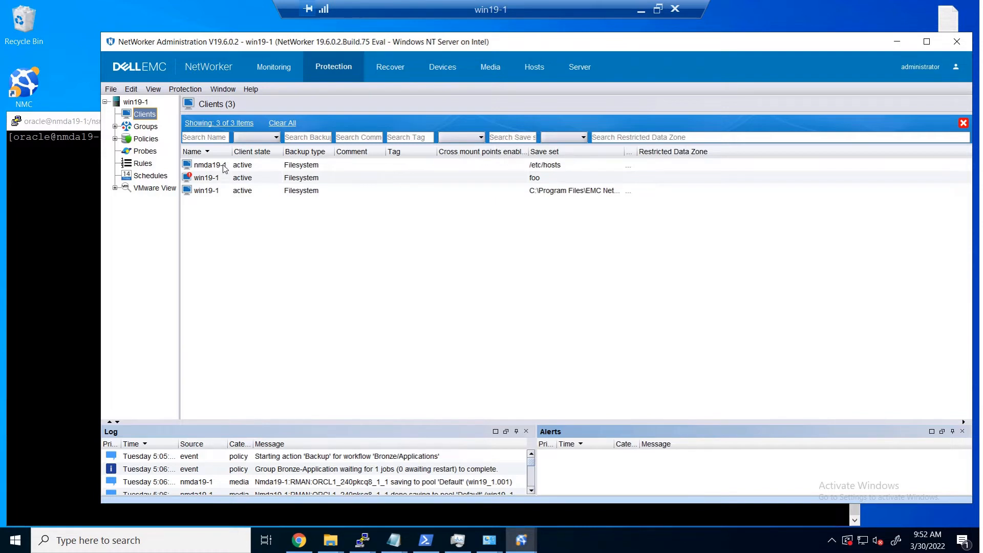
Bring up the action menu for client nmda19-1 in the Protection clients list.
right_click(207, 163)
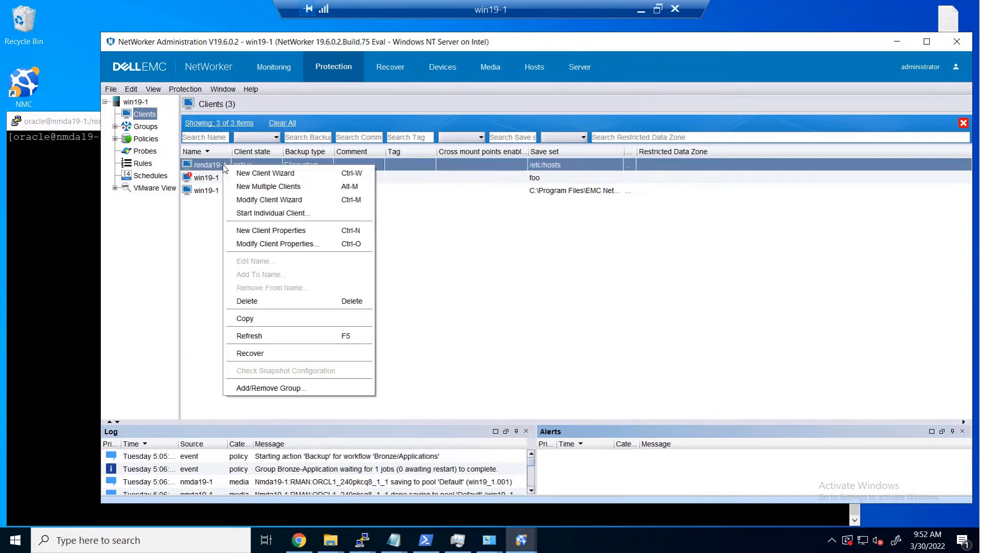
mouse_move(267, 172)
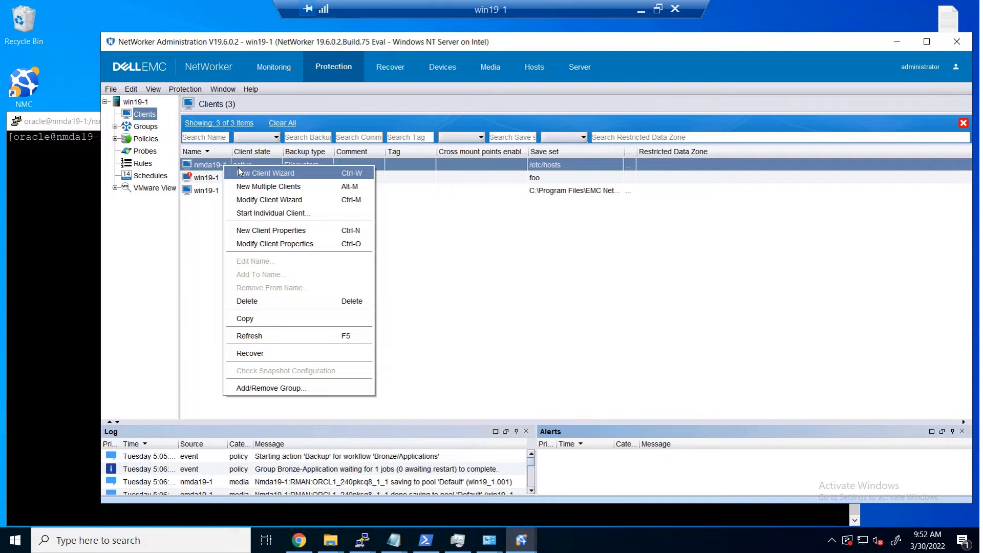
Start the New Client Wizard for nmda19-1 and continue past the client information page.
left_click(269, 173)
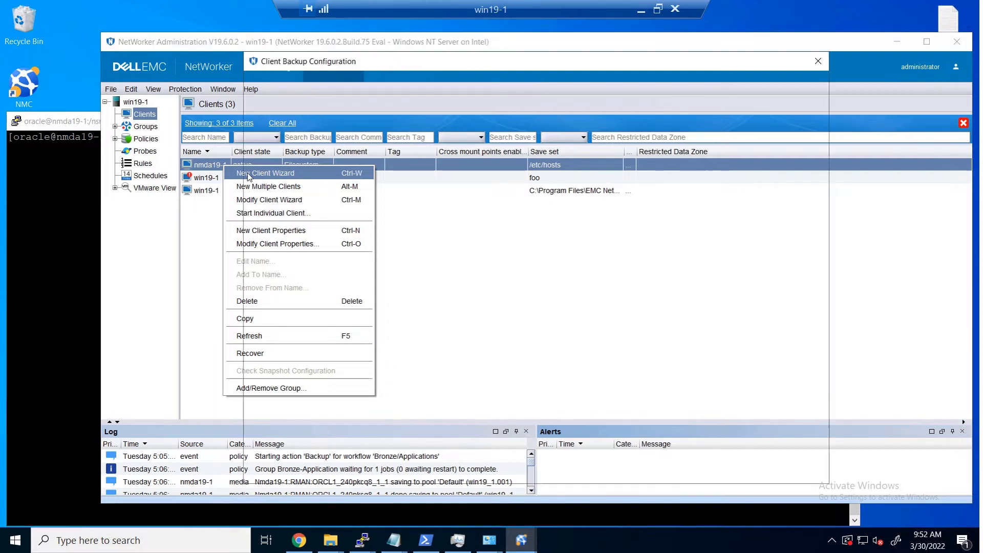
left_click(266, 172)
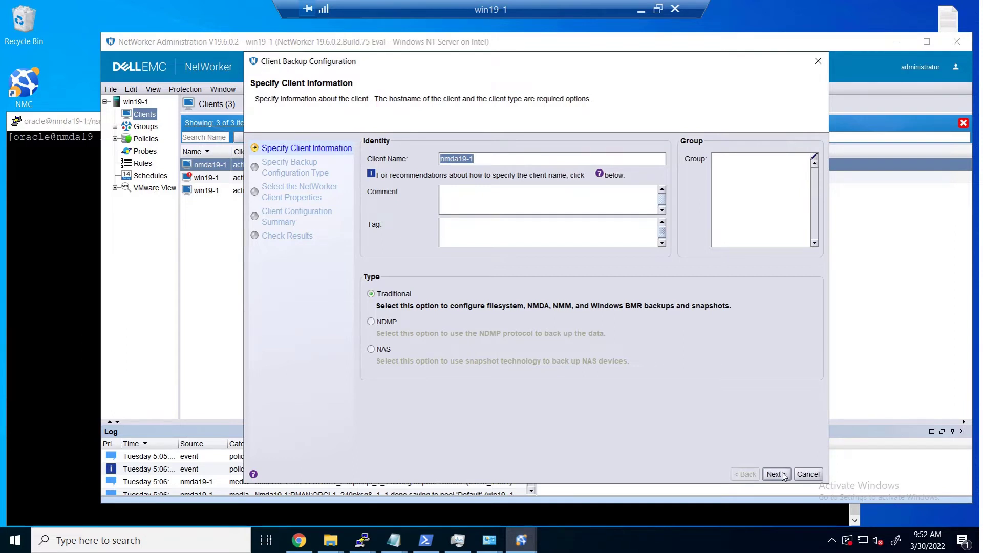
left_click(774, 473)
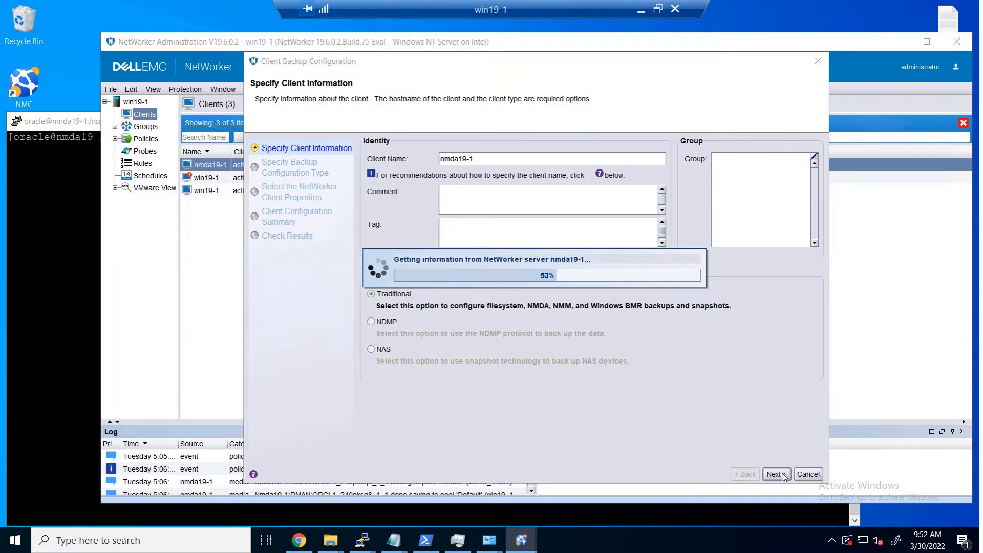
left_click(775, 473)
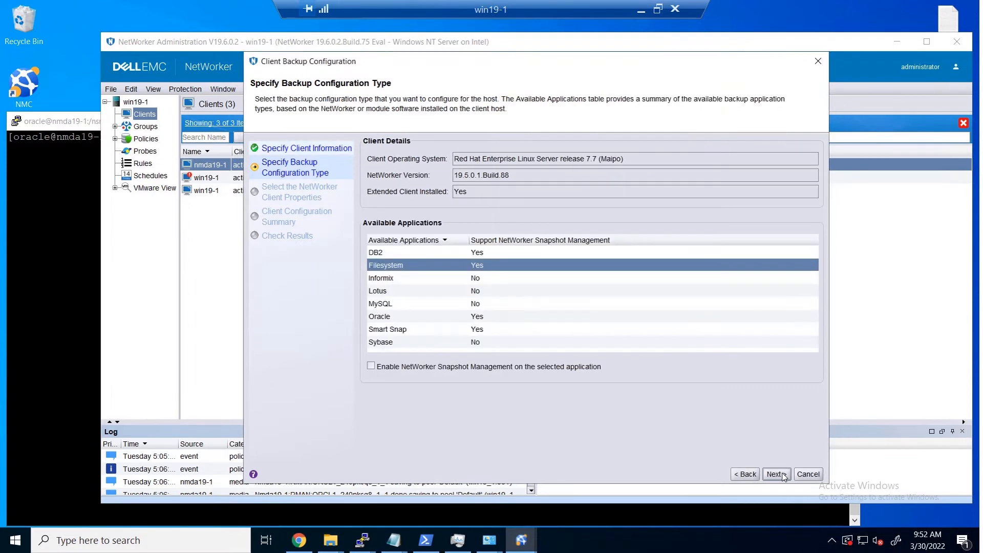
Choose Oracle with default client properties and a typical scheduled backup, reaching the Oracle information step.
left_click(379, 316)
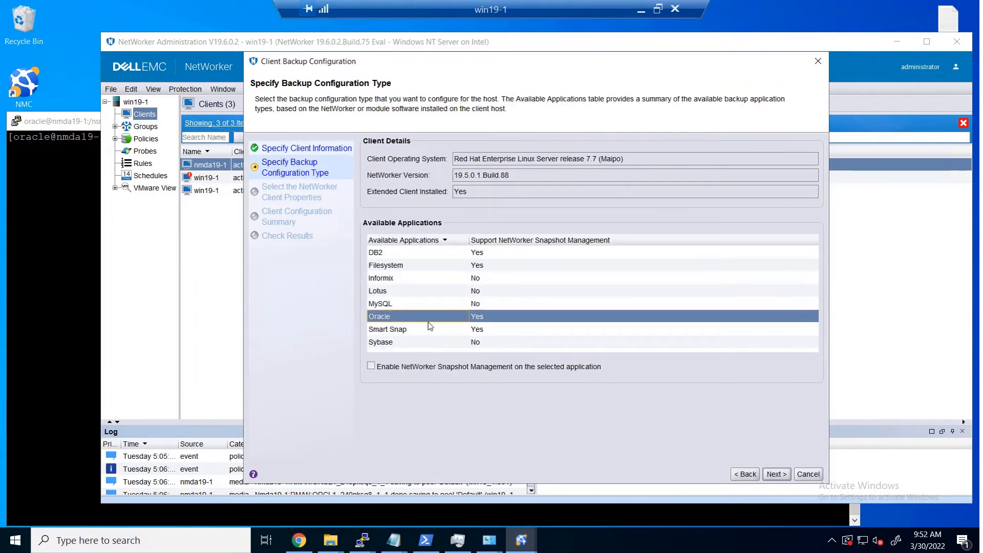
mouse_move(776, 474)
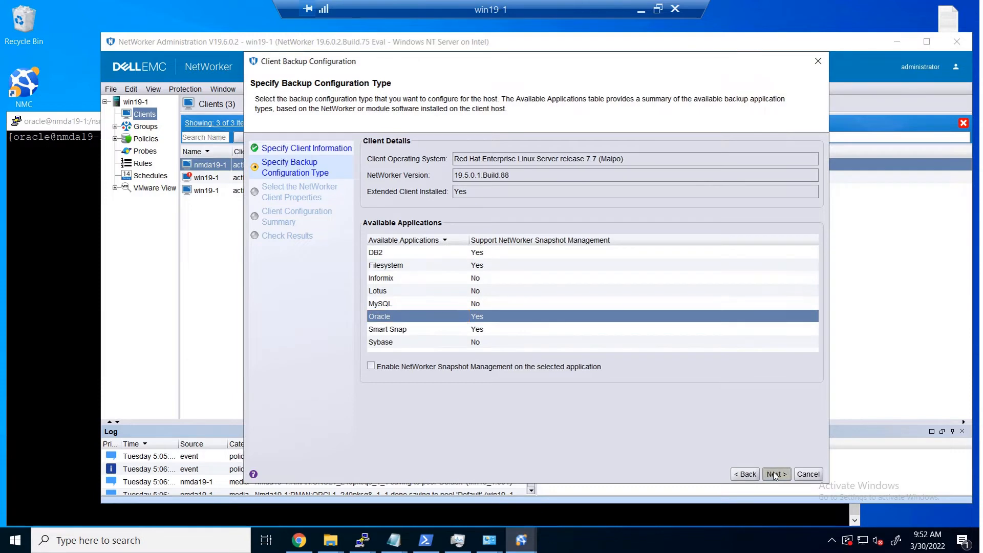
left_click(775, 473)
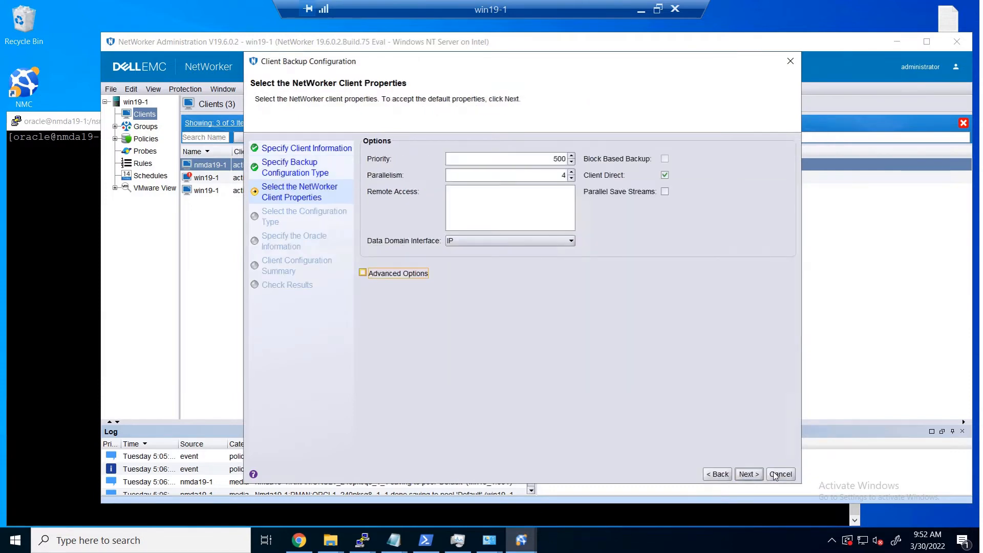
left_click(747, 473)
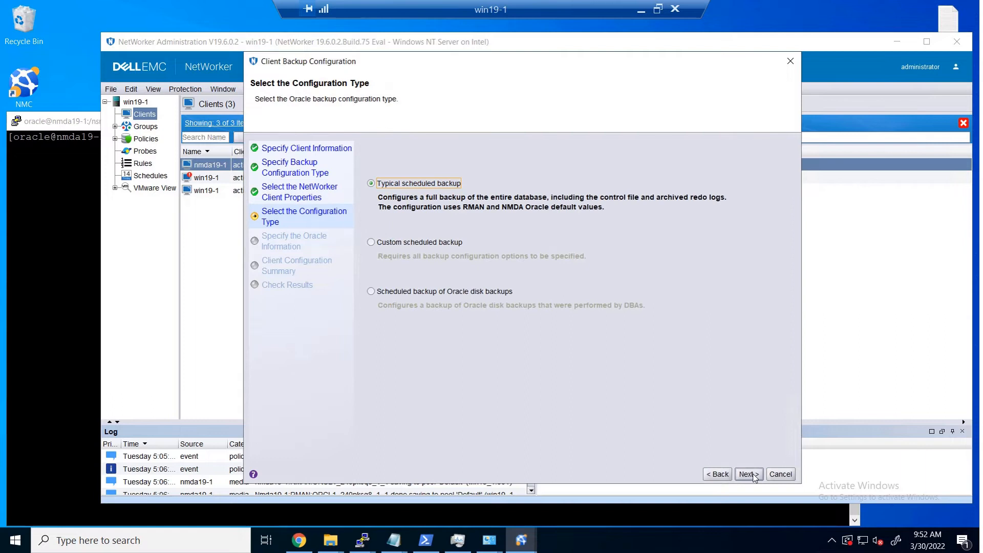
left_click(748, 473)
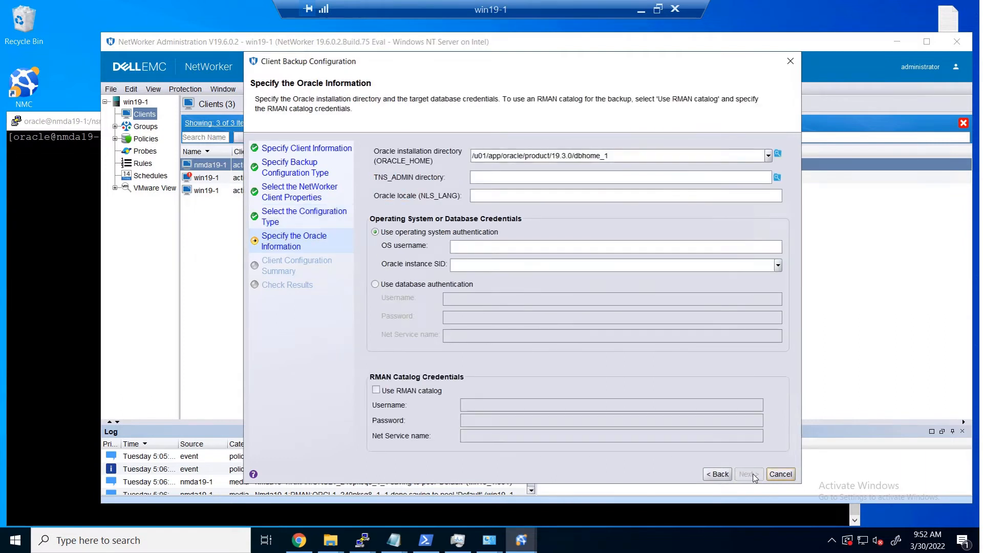
Submit database authentication as user sys on net service orcl1, triggering the ORA-01017 invalid login error.
left_click(375, 284)
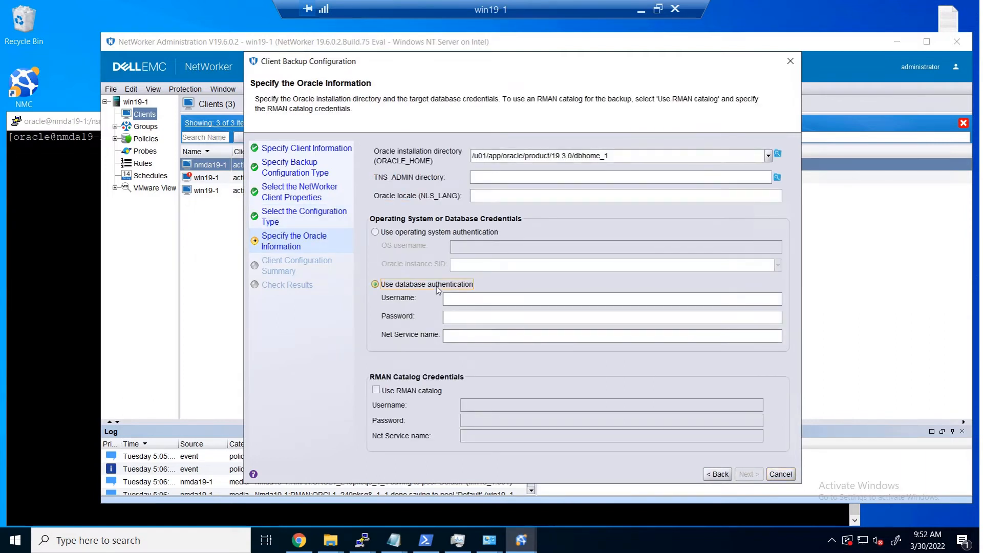
left_click(612, 298)
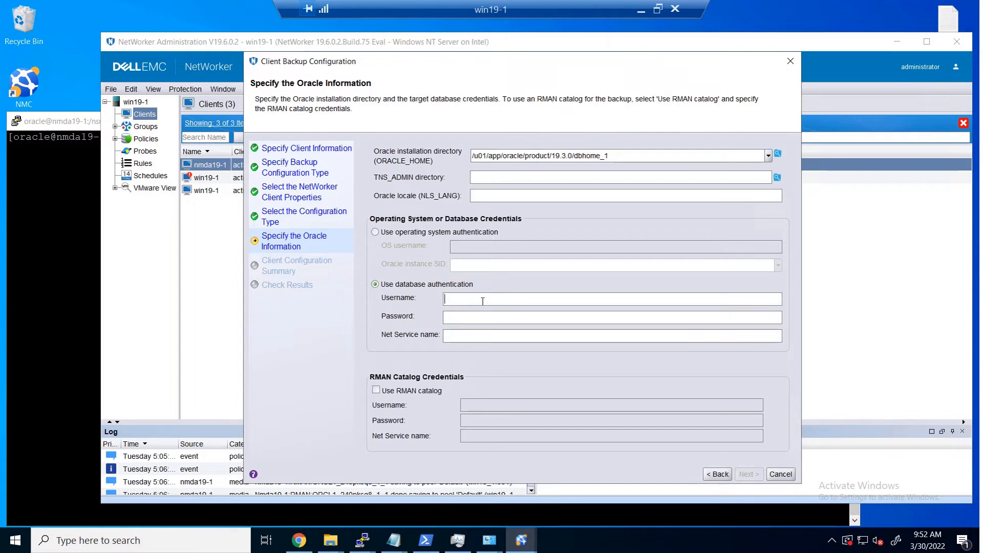
type("sys")
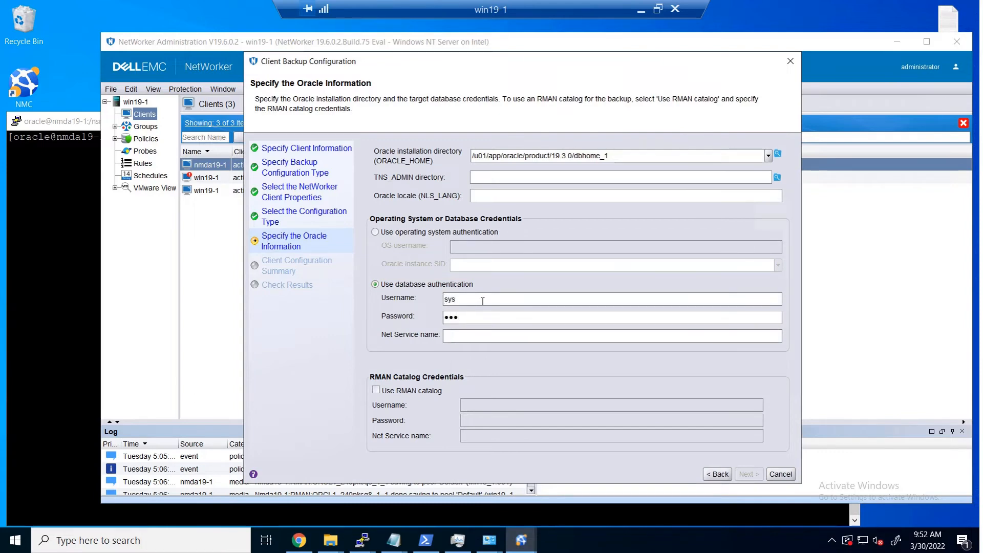
type("orcl1")
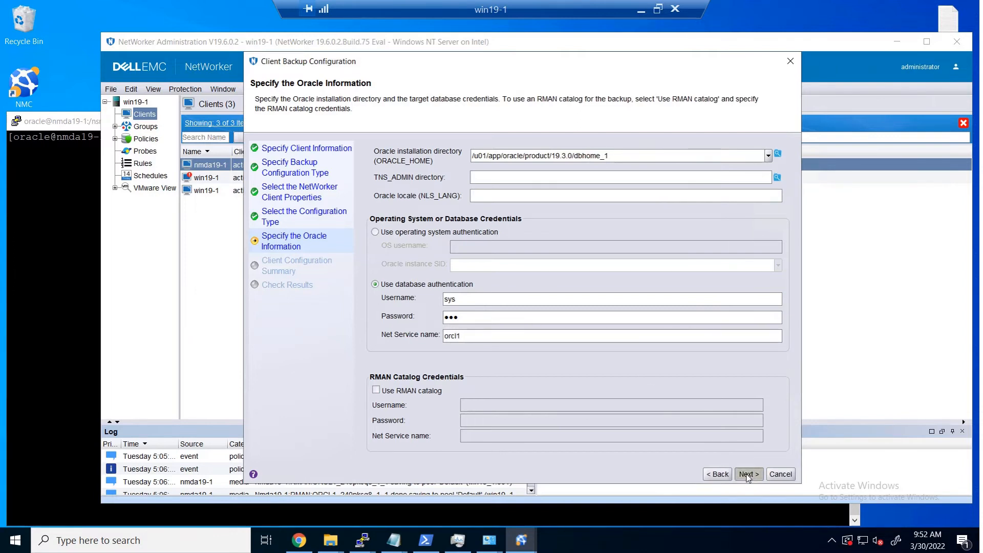
left_click(747, 473)
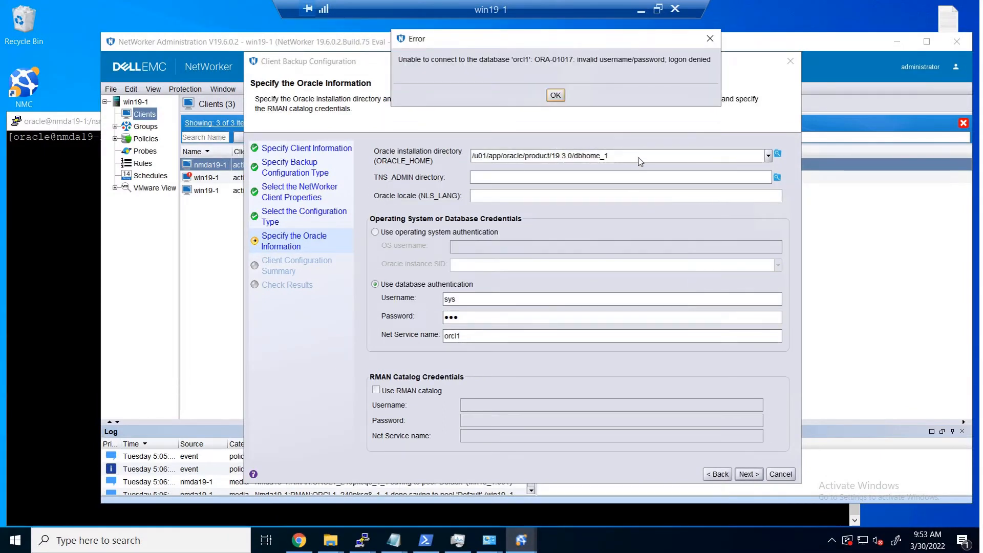
In the oracle PuTTY session run 'rman target sys@orcl1' to reach the password prompt.
left_click(361, 539)
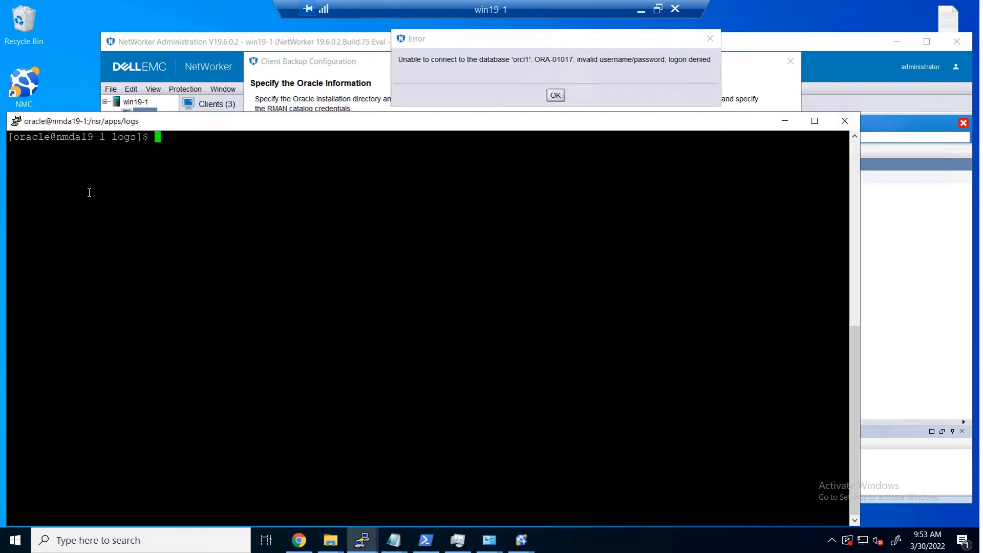
mouse_move(430, 199)
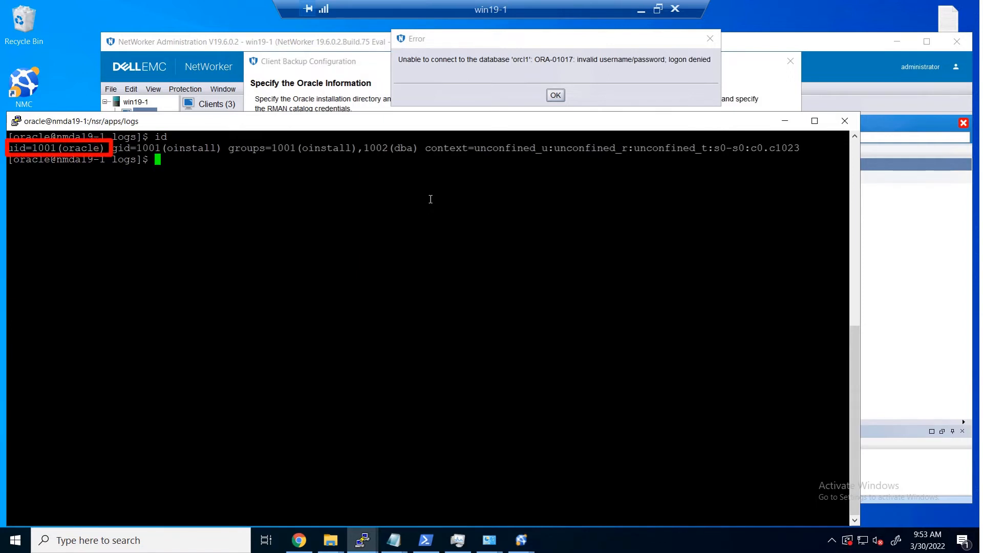
type("rm")
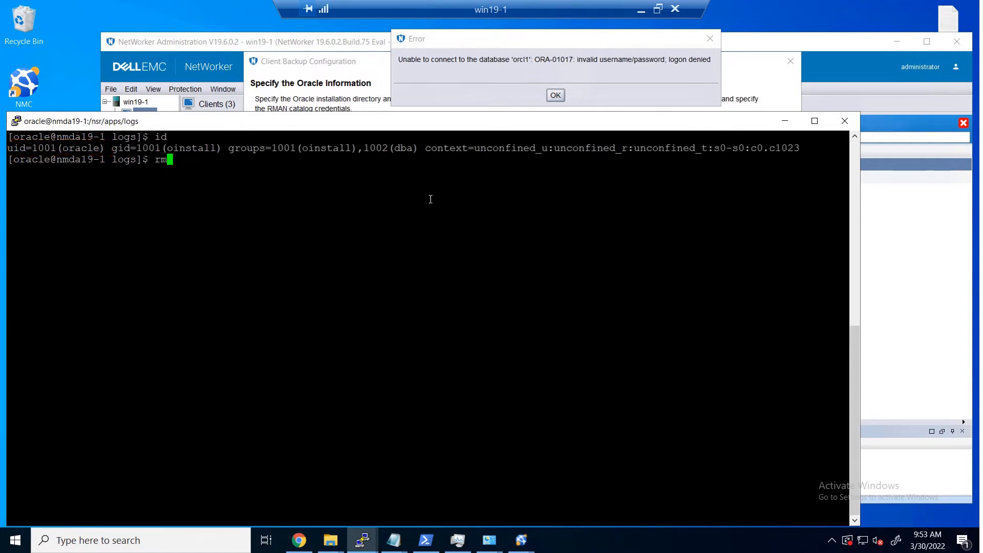
type("man t")
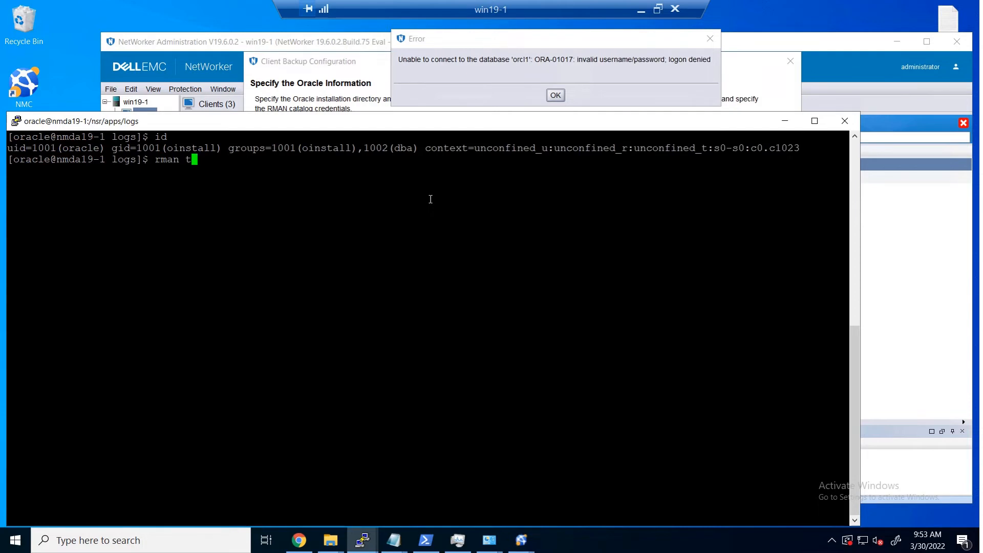
type("arget")
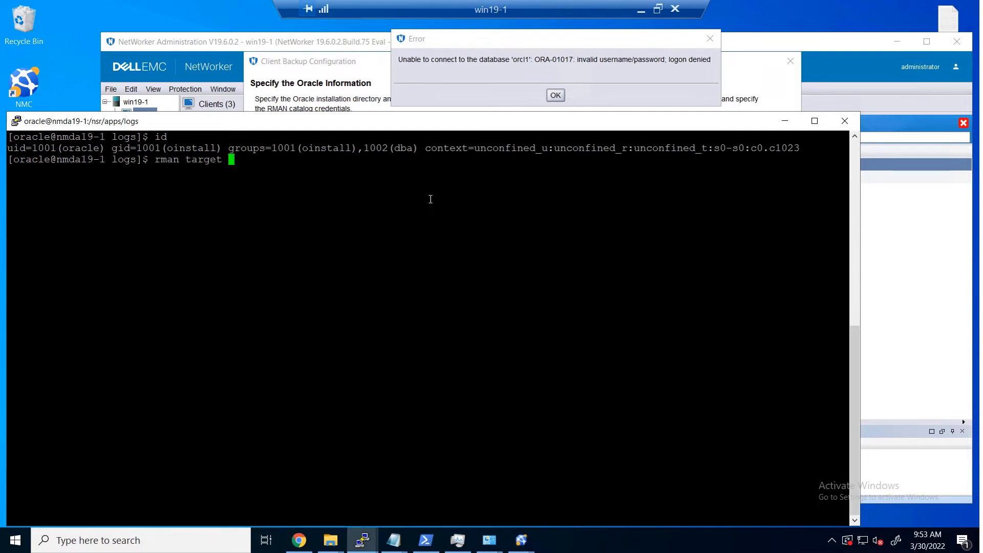
type("sys@")
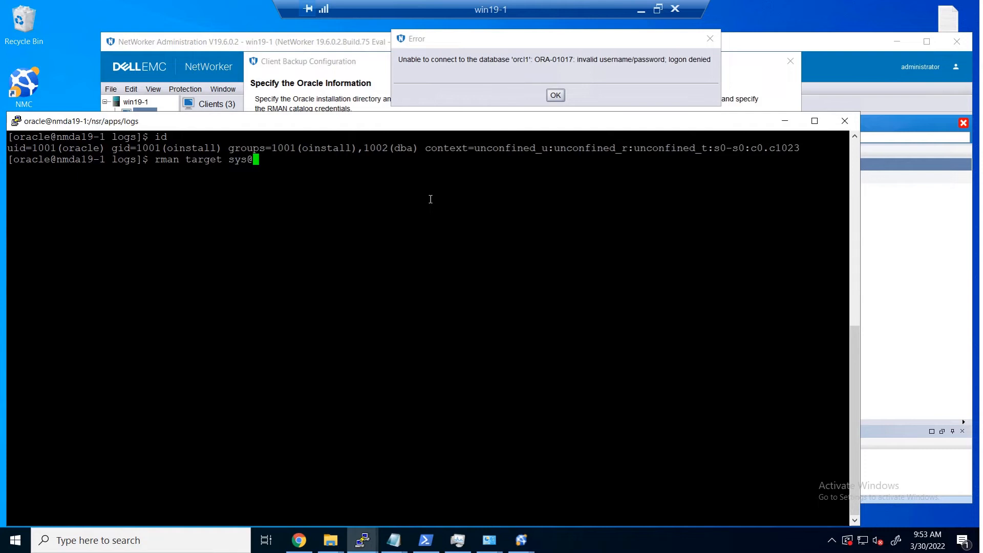
type("orcl1")
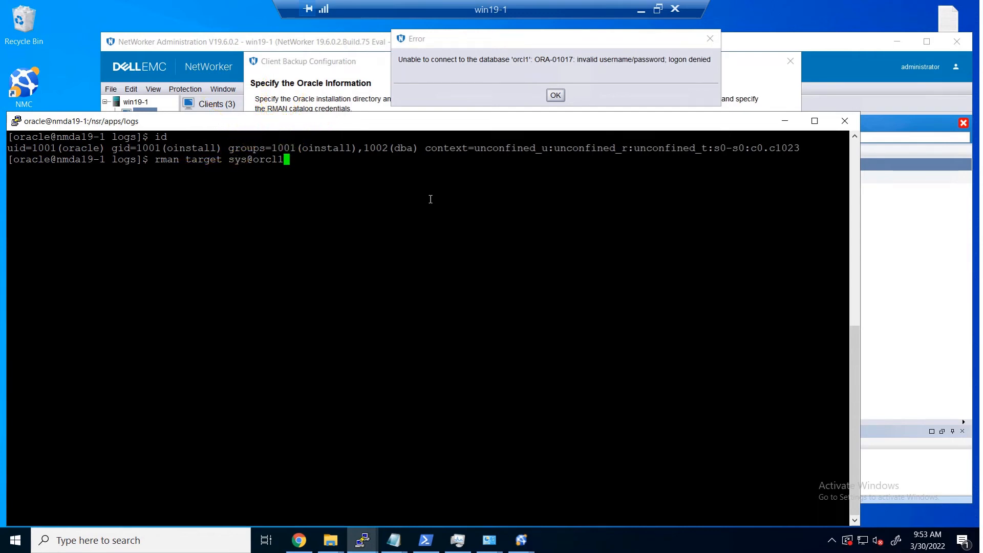
key("Return")
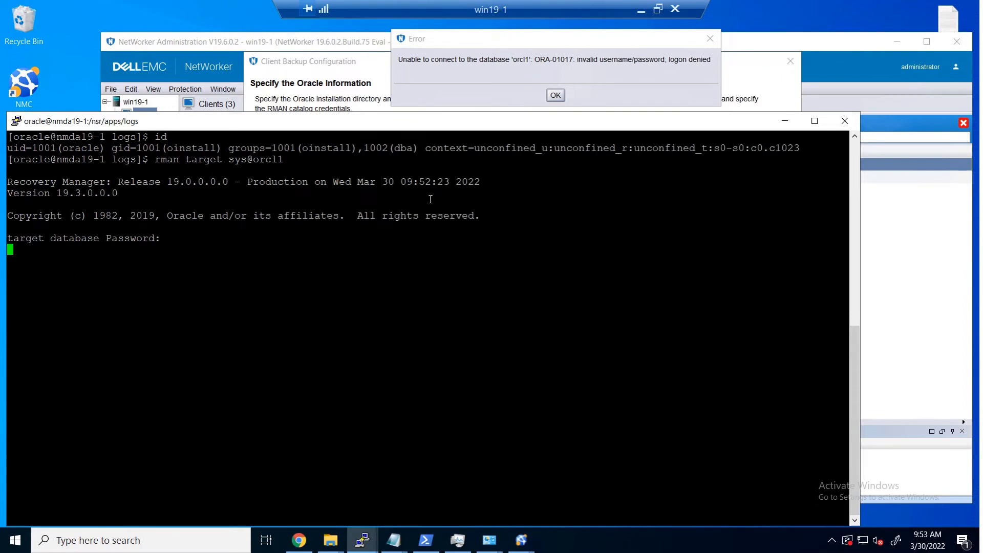
Submit the password at the RMAN prompt and get ORA-01017 logon denied.
key("Return")
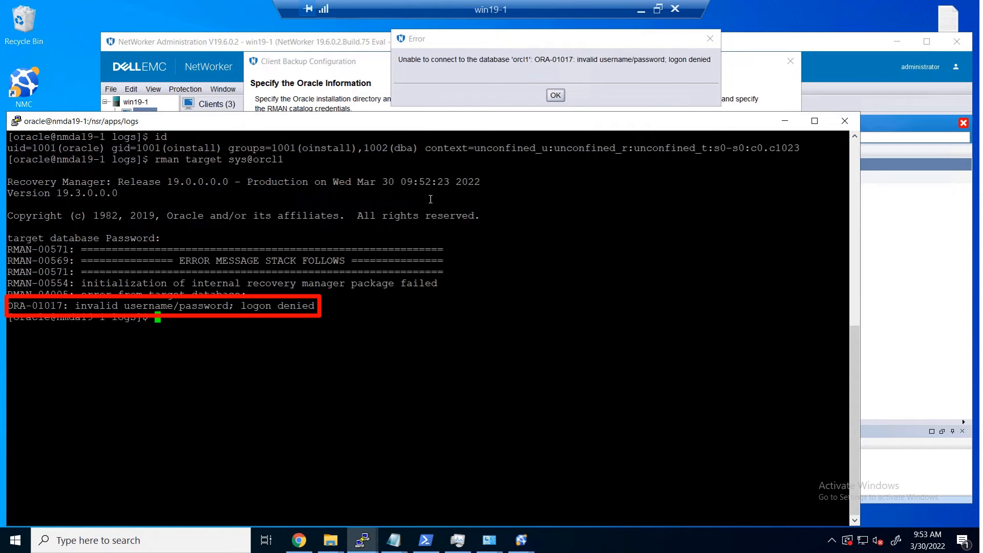
mouse_move(349, 291)
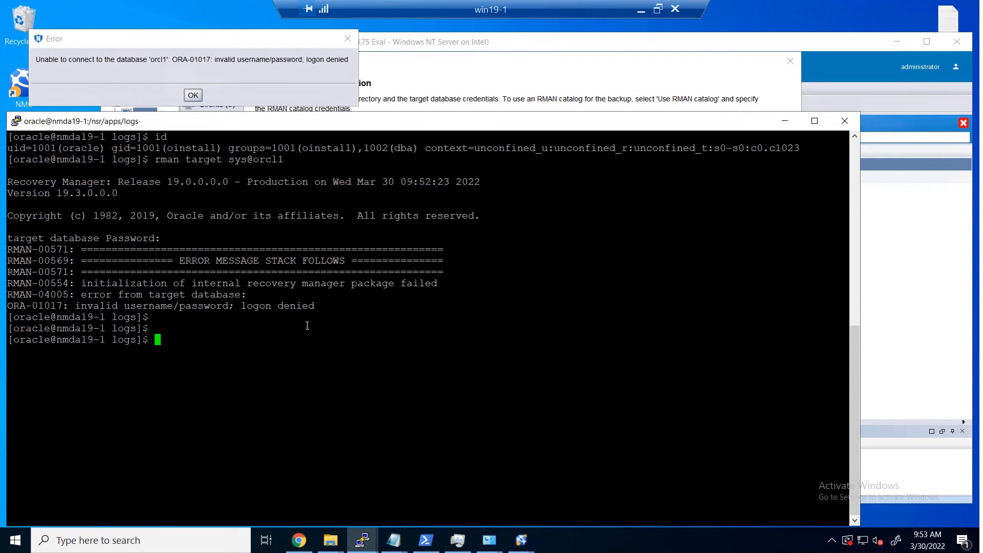
Rerun 'rman target sys@orcl1' connecting successfully to ORCL1, then dismiss the NetWorker ORA-01017 error.
type("rman target sys@orcl1")
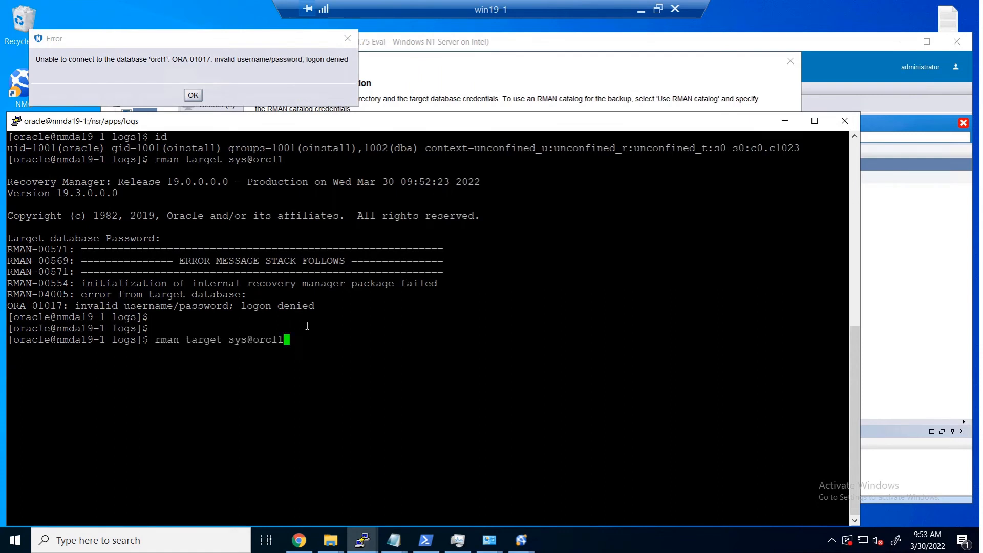
key("Return")
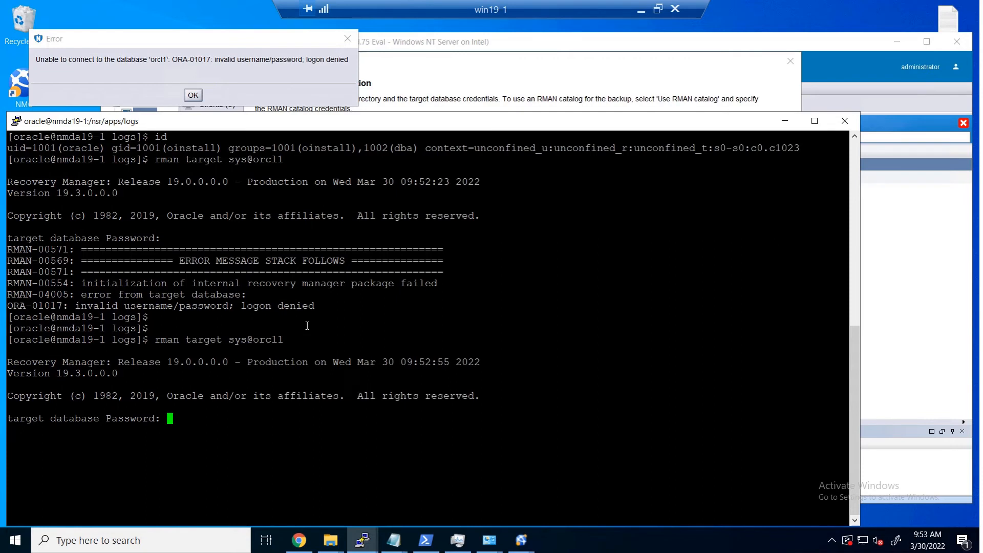
key("Return")
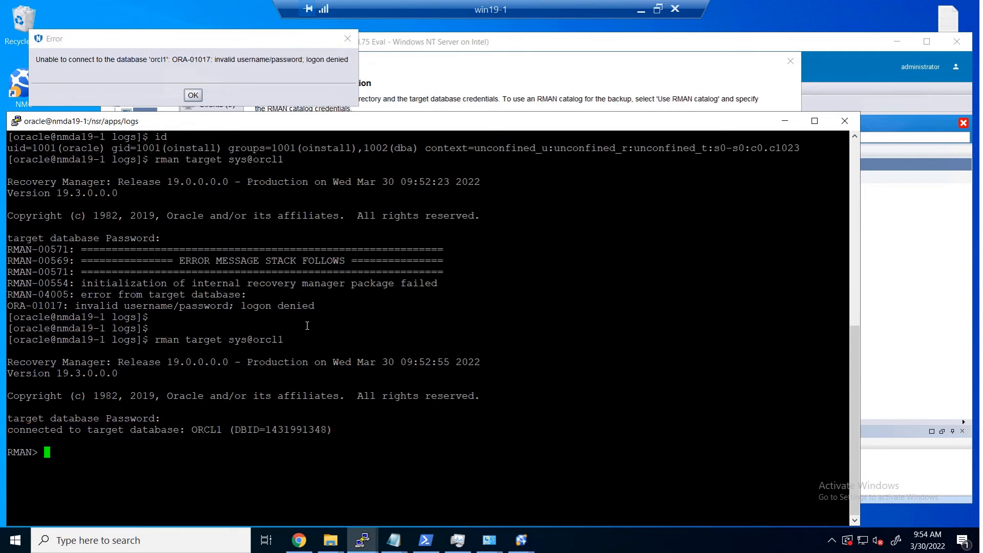
left_click(192, 94)
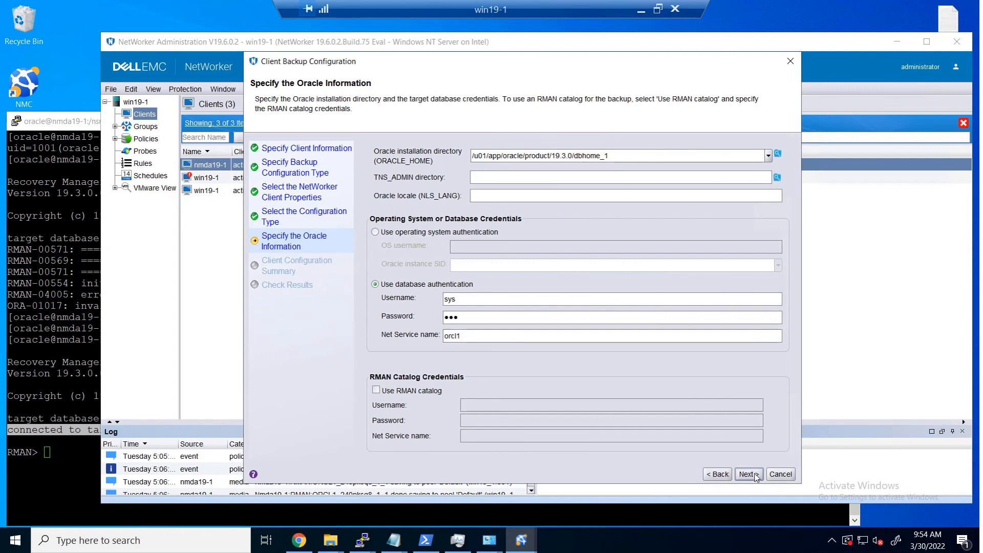
Advance from the Oracle information page to the nmda19-1 client configuration summary.
left_click(746, 473)
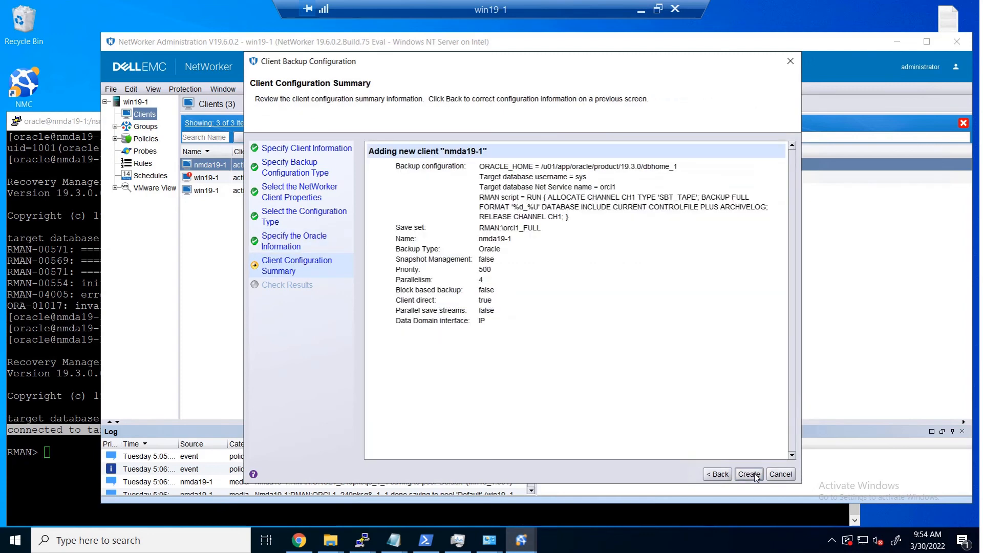